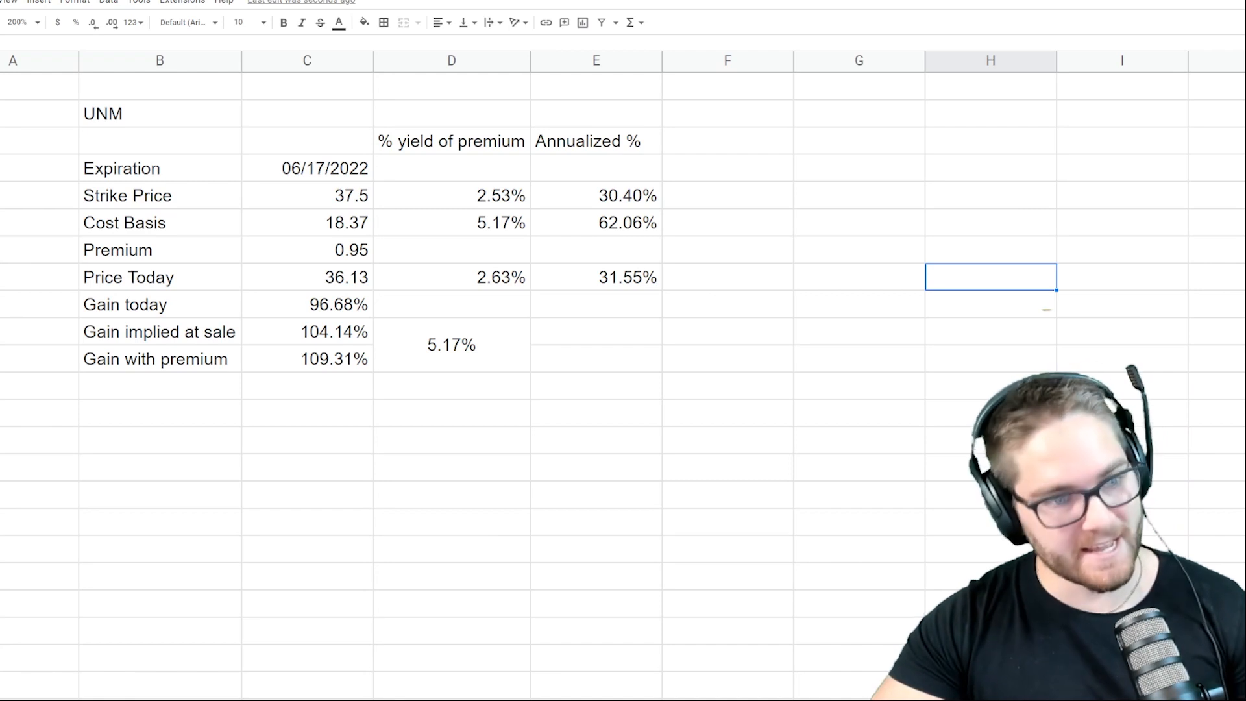
{"action": "left_click", "coordinate": [307, 467]}
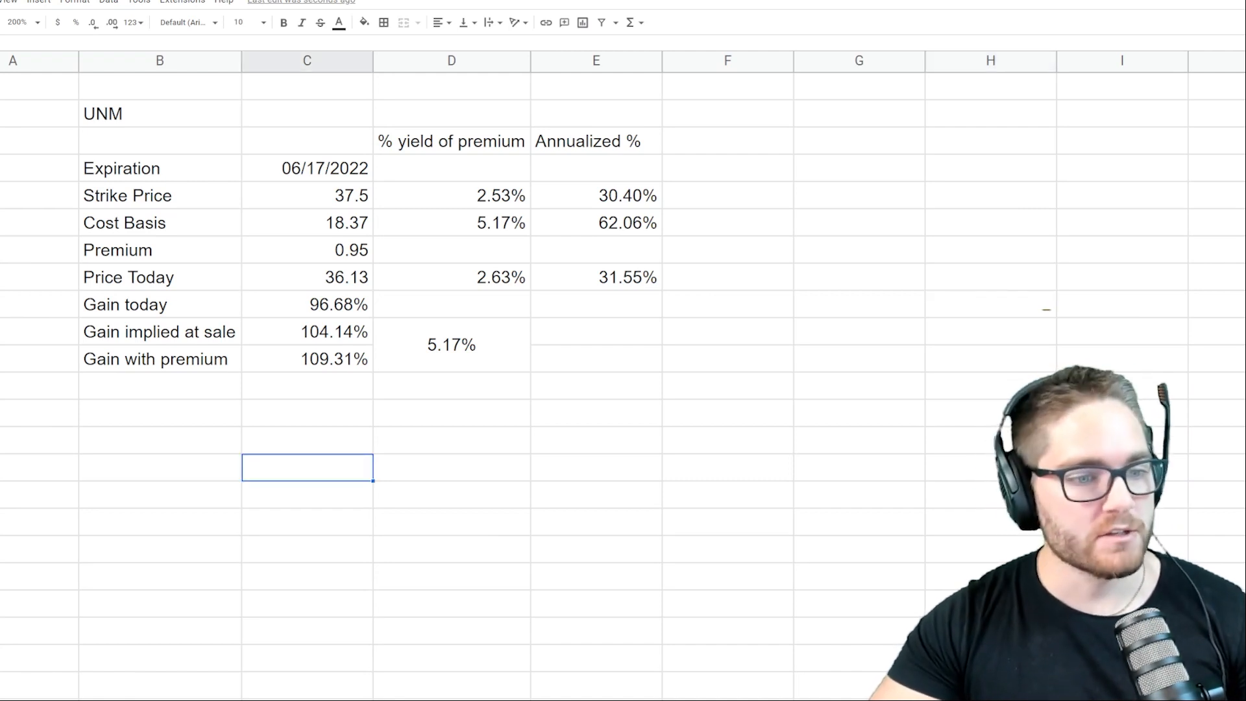